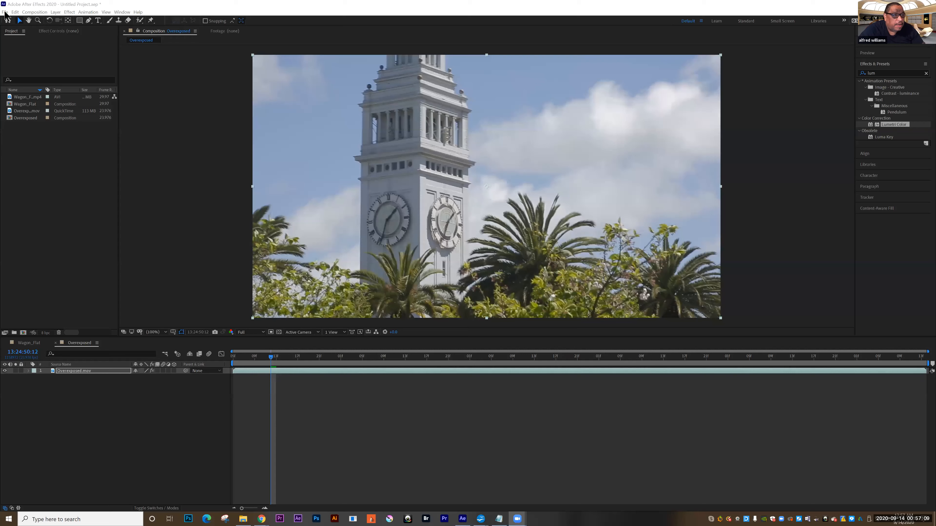
# - Start a file import from the File menu, landing on the repair-video Assets folder
pyautogui.click(6, 11)
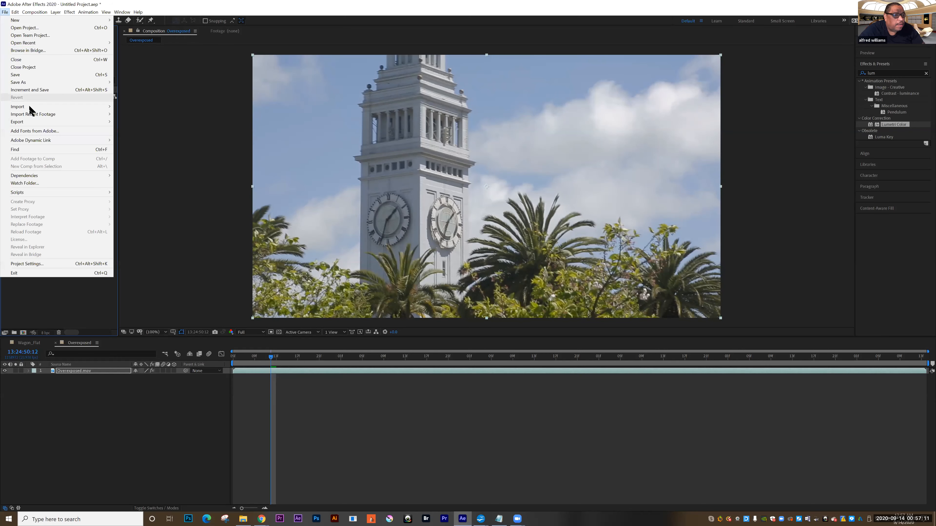
pyautogui.click(17, 107)
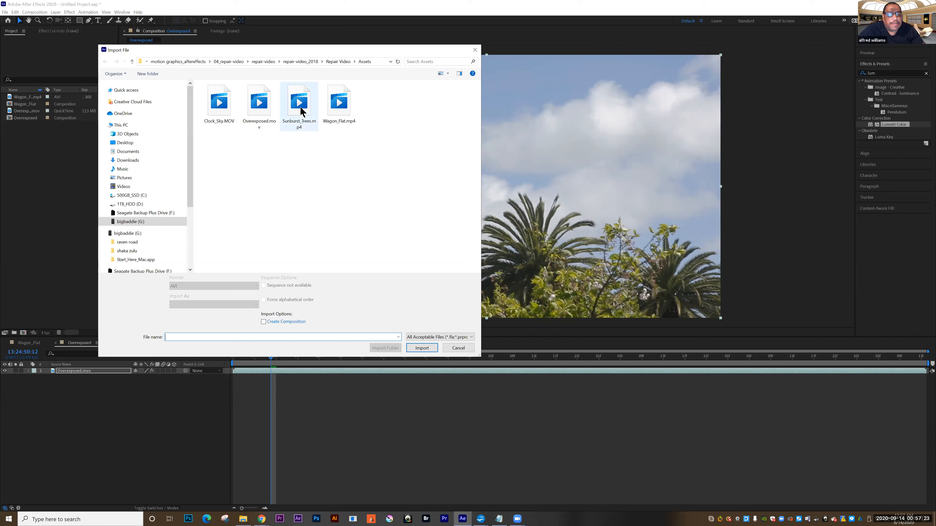
# - Import Sunburst_Trees.mp4 and place it in its own composition
pyautogui.click(299, 100)
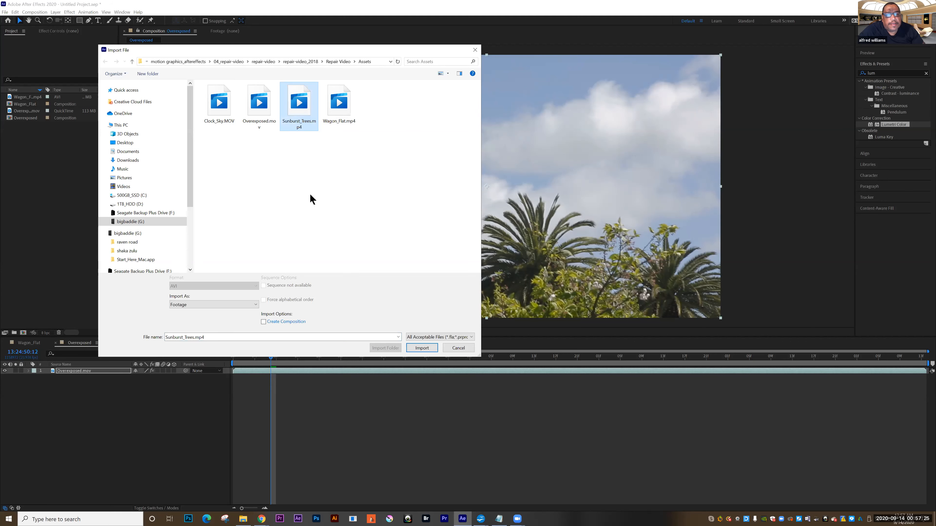
pyautogui.click(421, 348)
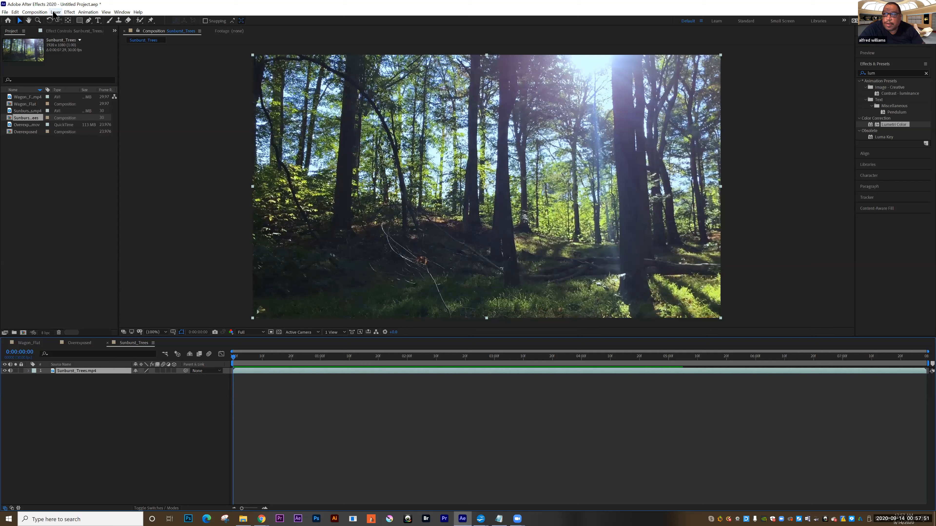
pyautogui.moveTo(66, 14)
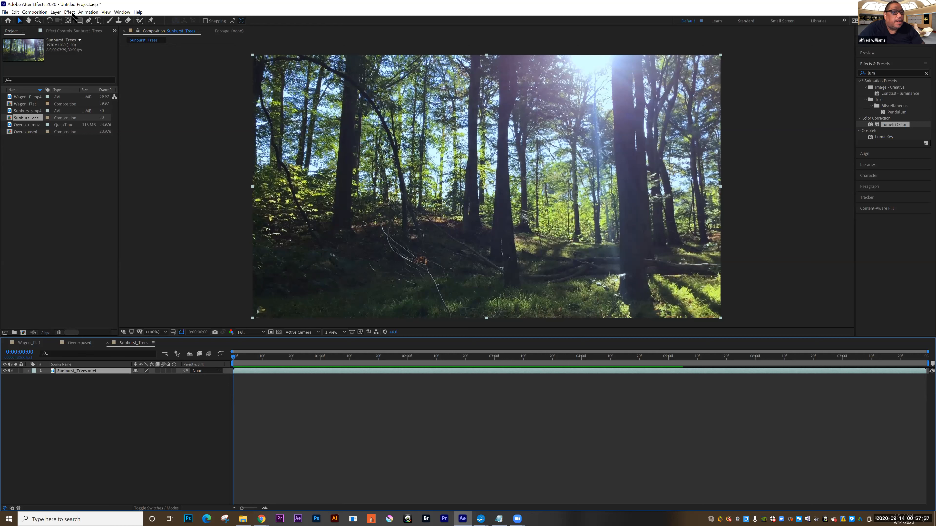
# - Apply Lumetri Color from the Color Correction effects to the Sunburst_Trees layer
pyautogui.click(70, 12)
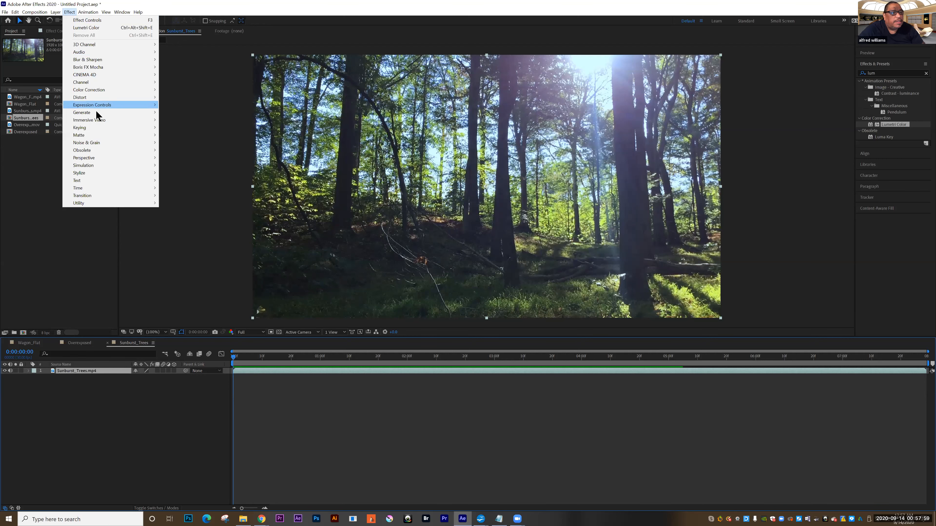
pyautogui.moveTo(89, 90)
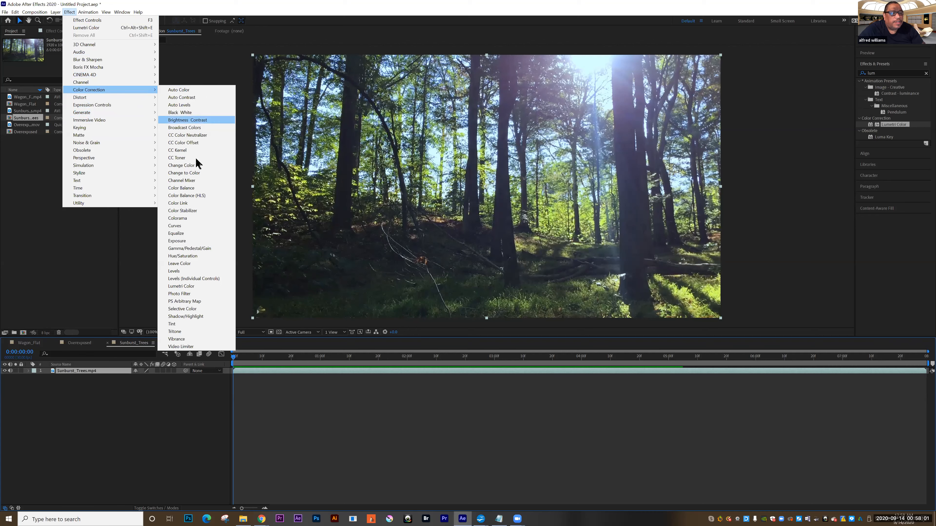
pyautogui.moveTo(181, 286)
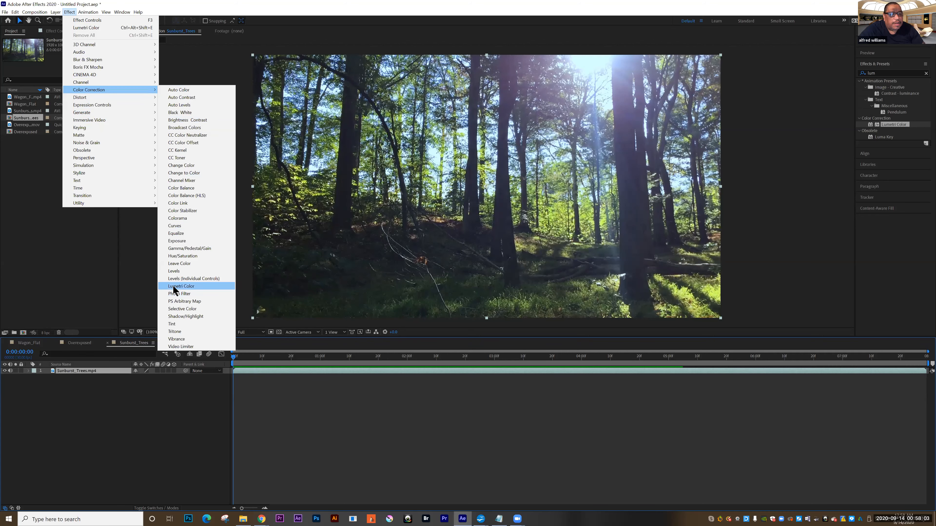
pyautogui.click(182, 286)
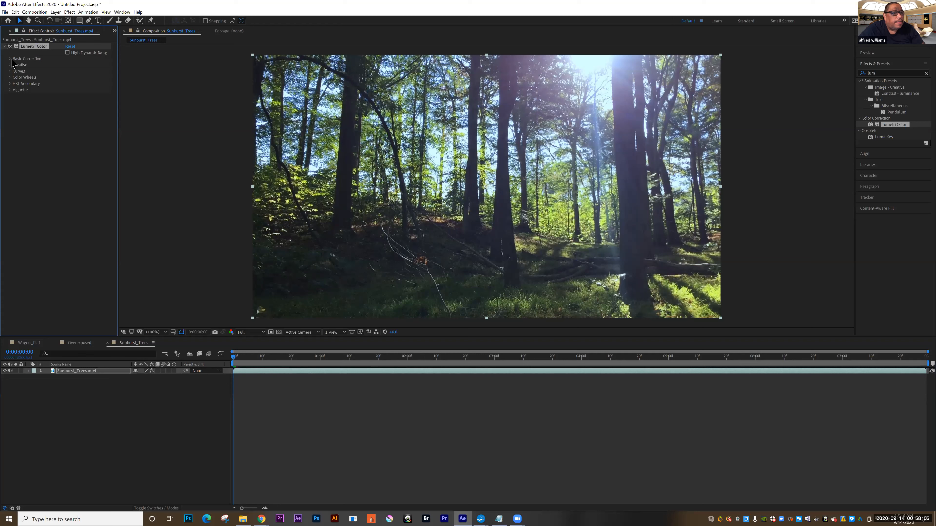
# - Expand Basic Correction and its White Balance group to show Temperature and Tint
pyautogui.click(8, 59)
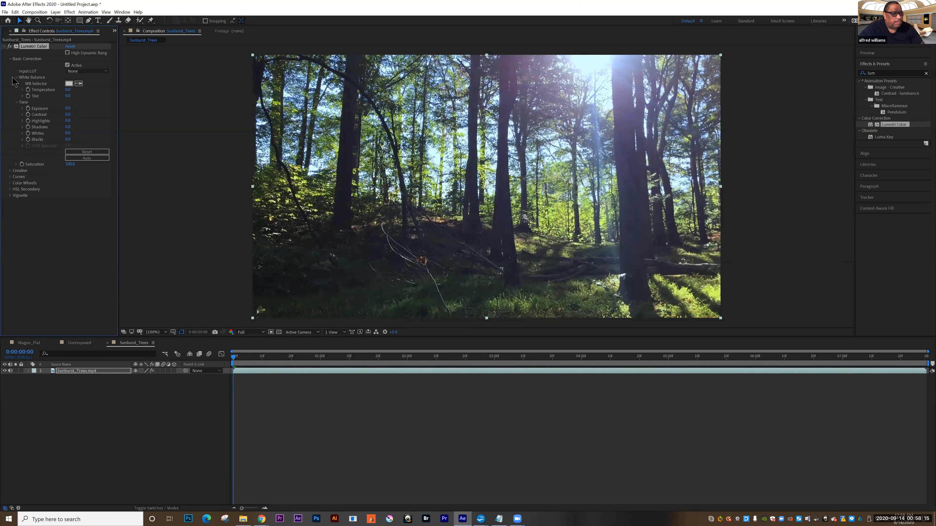
pyautogui.click(16, 77)
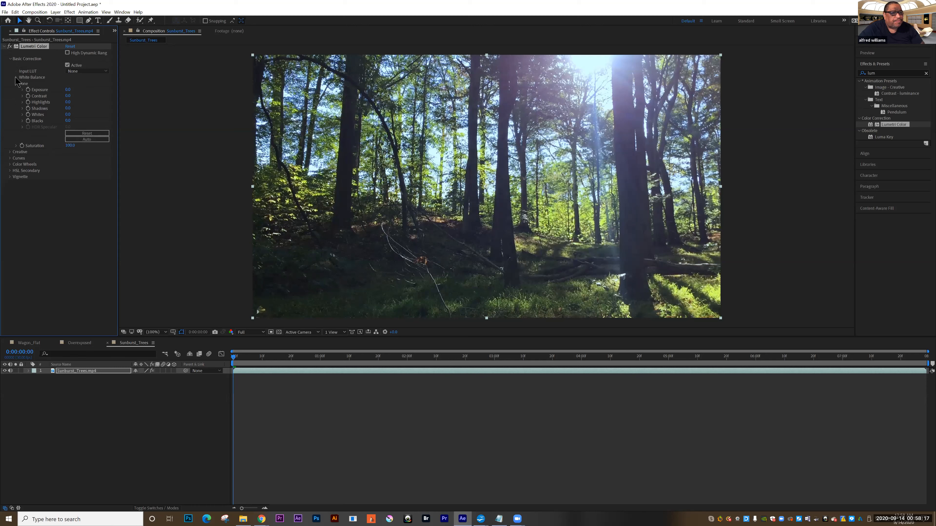
pyautogui.click(17, 77)
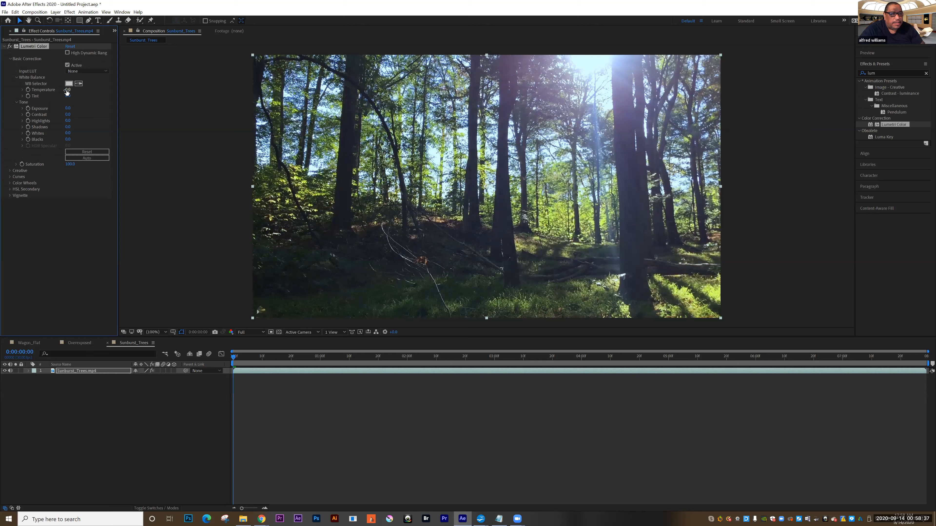
# - Scrub Temperature briefly cooler, then well warmer for a golden sunlit forest
pyautogui.moveTo(67, 90); pyautogui.dragTo(60, 89)
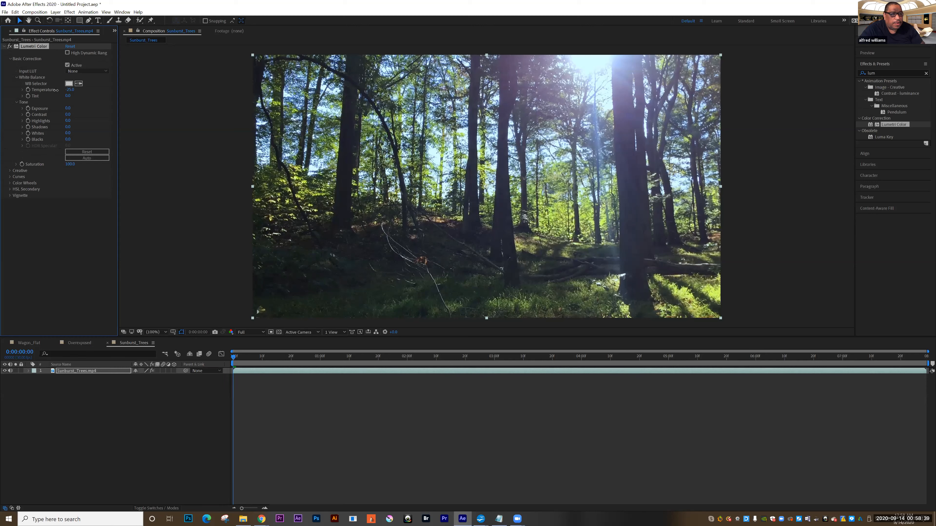
pyautogui.moveTo(69, 89); pyautogui.dragTo(53, 89)
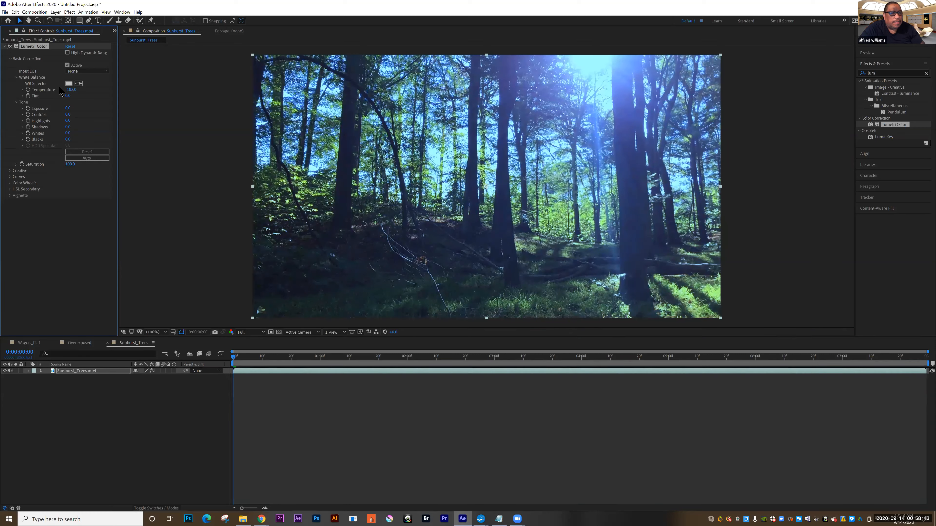
pyautogui.moveTo(71, 90); pyautogui.dragTo(70, 96)
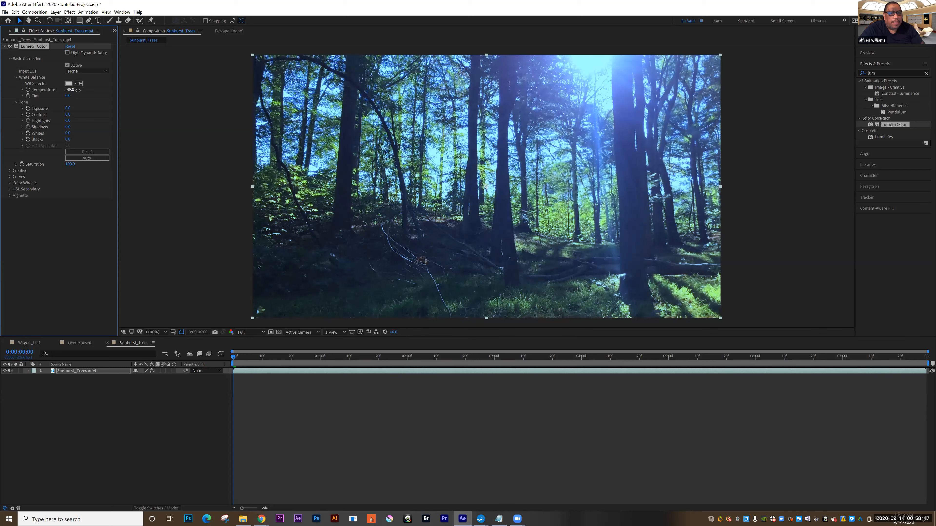
pyautogui.moveTo(70, 90); pyautogui.dragTo(88, 90)
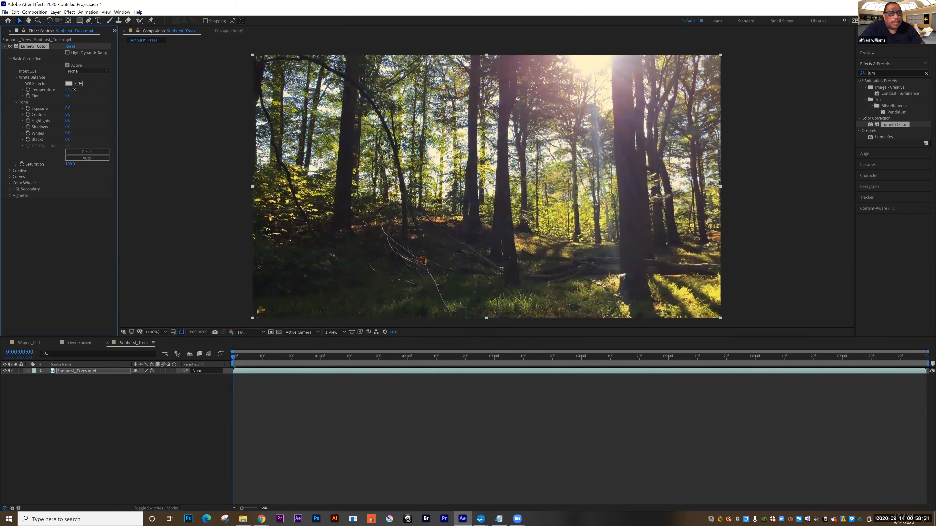
pyautogui.moveTo(72, 90); pyautogui.dragTo(90, 90)
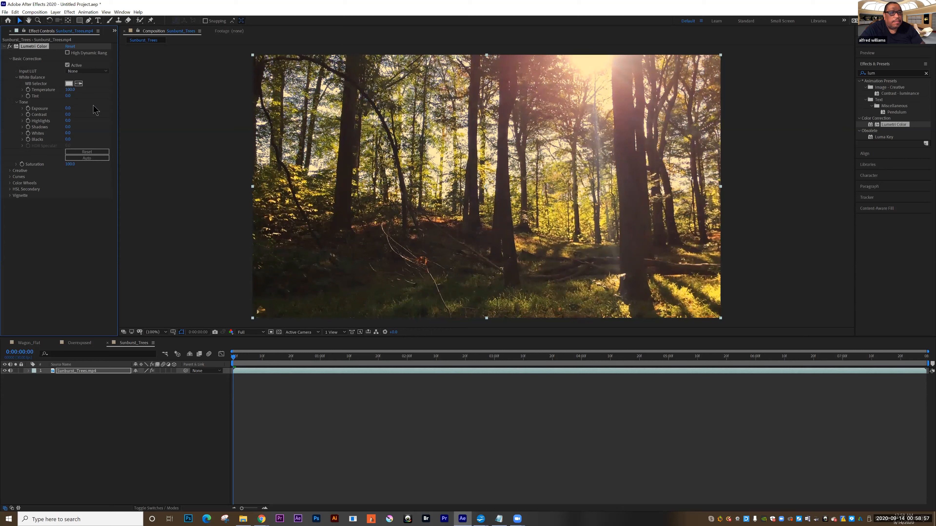
pyautogui.moveTo(87, 115)
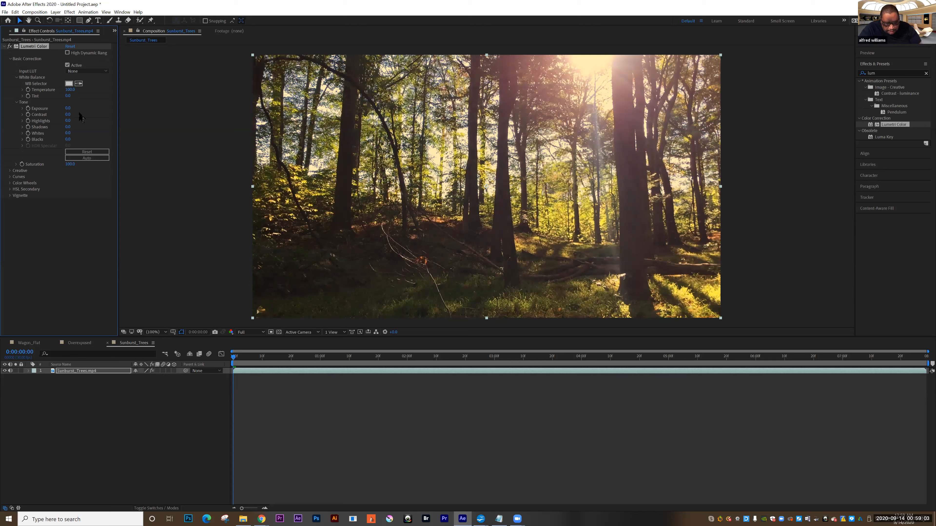
pyautogui.moveTo(87, 122)
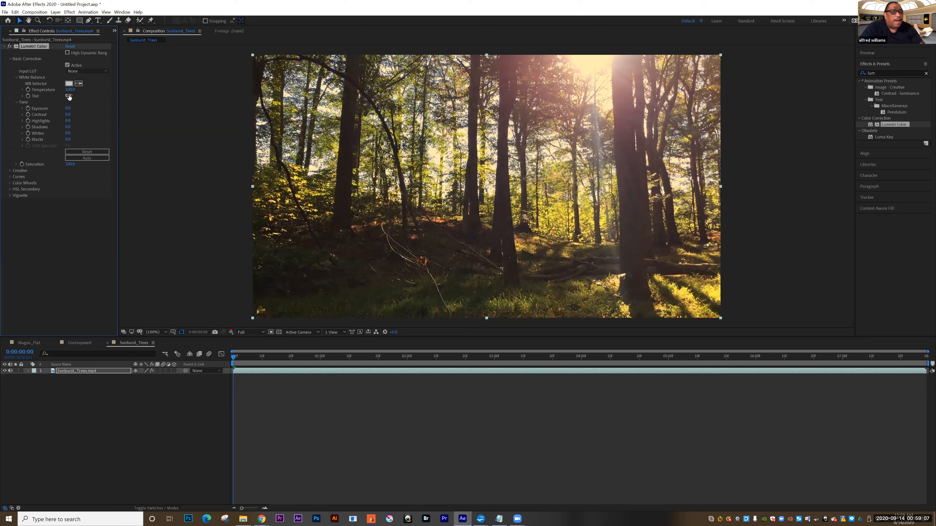
# - Scrub Tint toward green, then ease it back toward magenta
pyautogui.moveTo(69, 96); pyautogui.dragTo(53, 95)
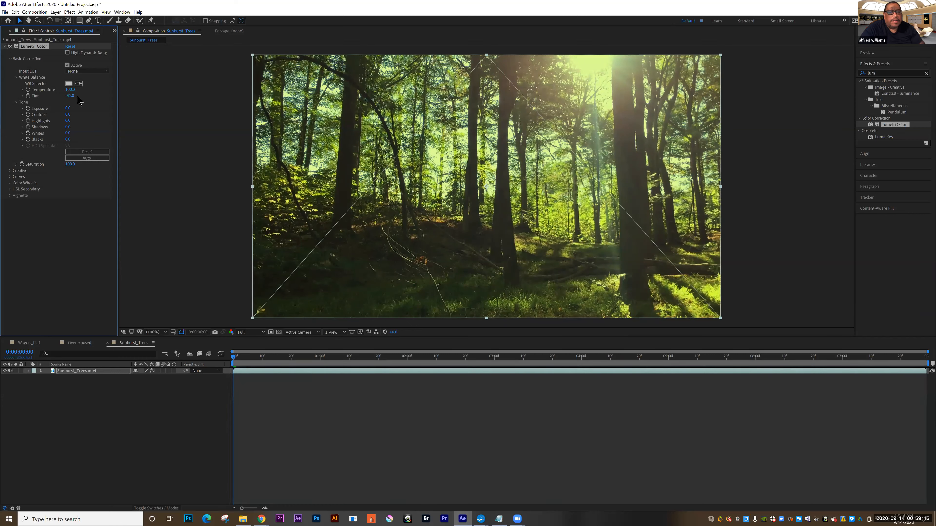
pyautogui.moveTo(71, 96); pyautogui.dragTo(75, 95)
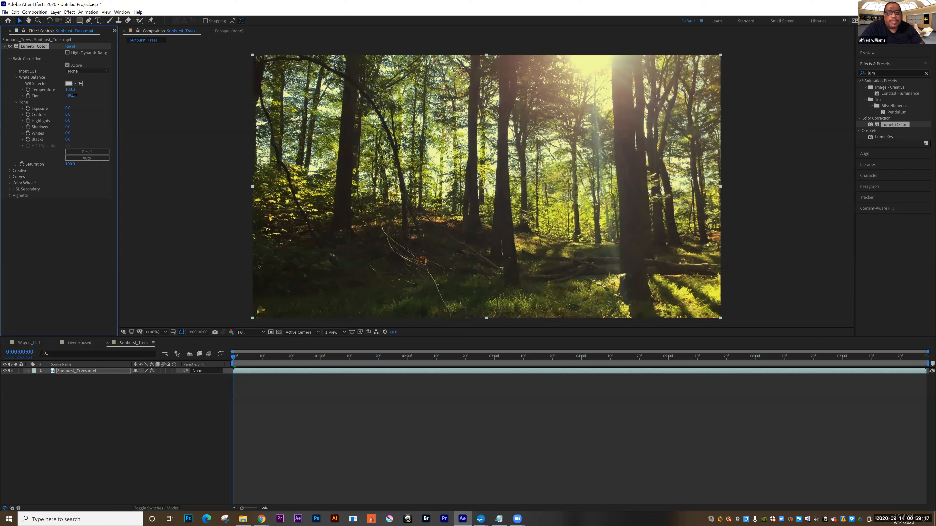